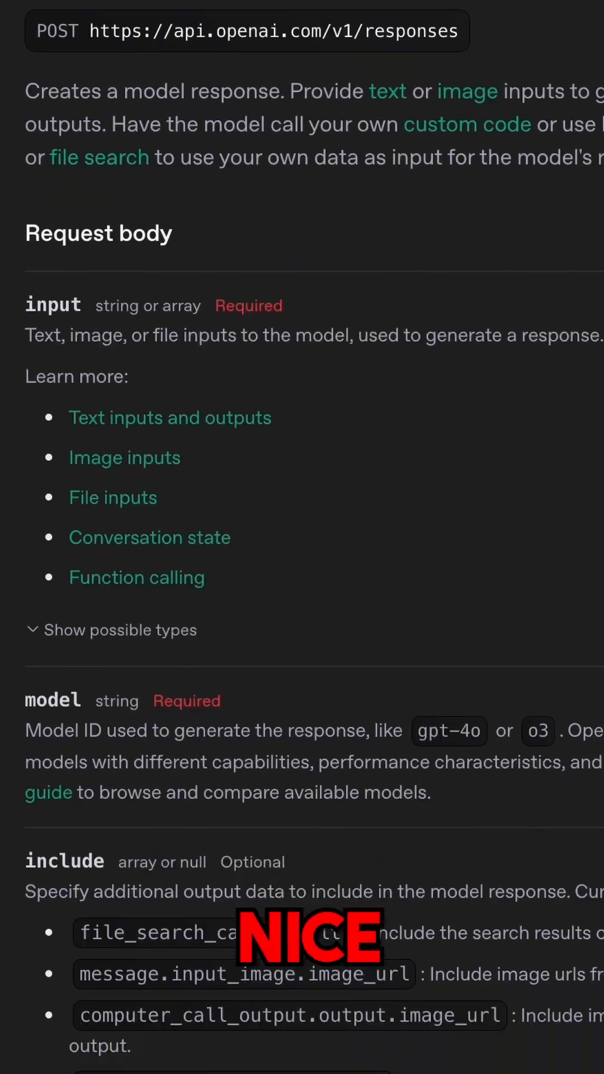
scroll("down", 3)
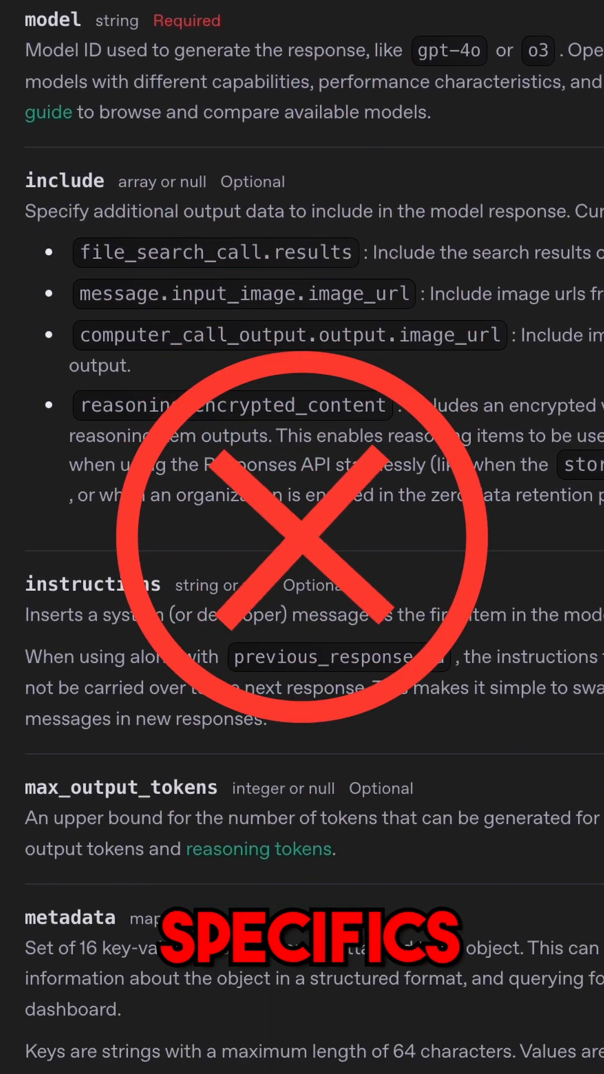
scroll("down", 3)
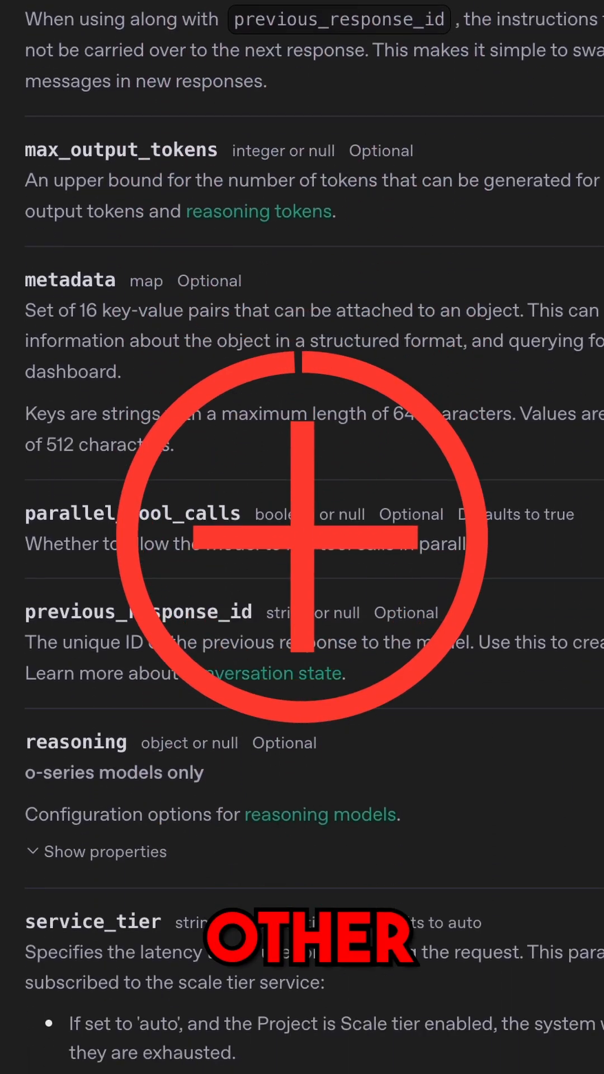